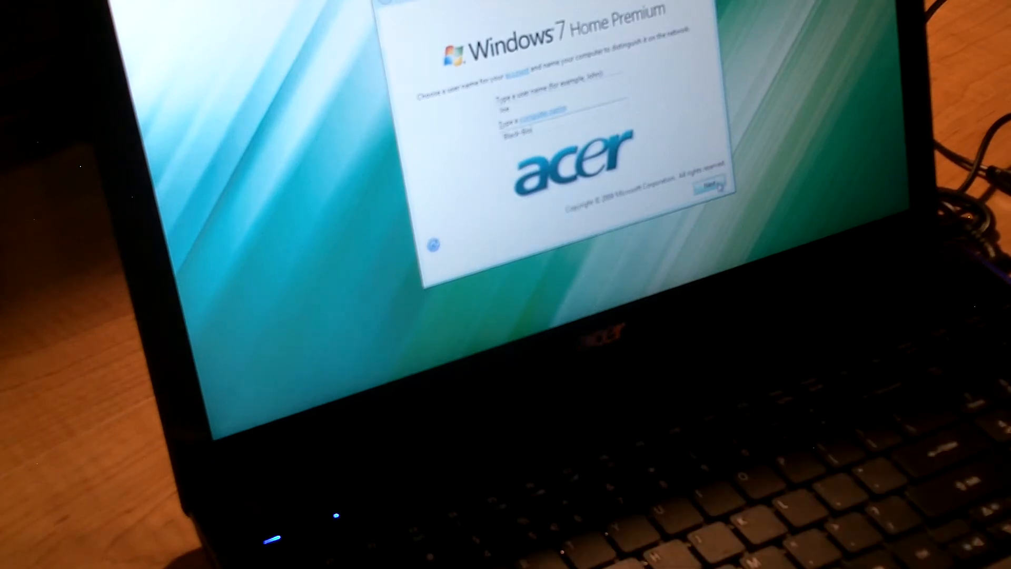
- Confirm the user and computer names and continue with a blank account password
click(705, 188)
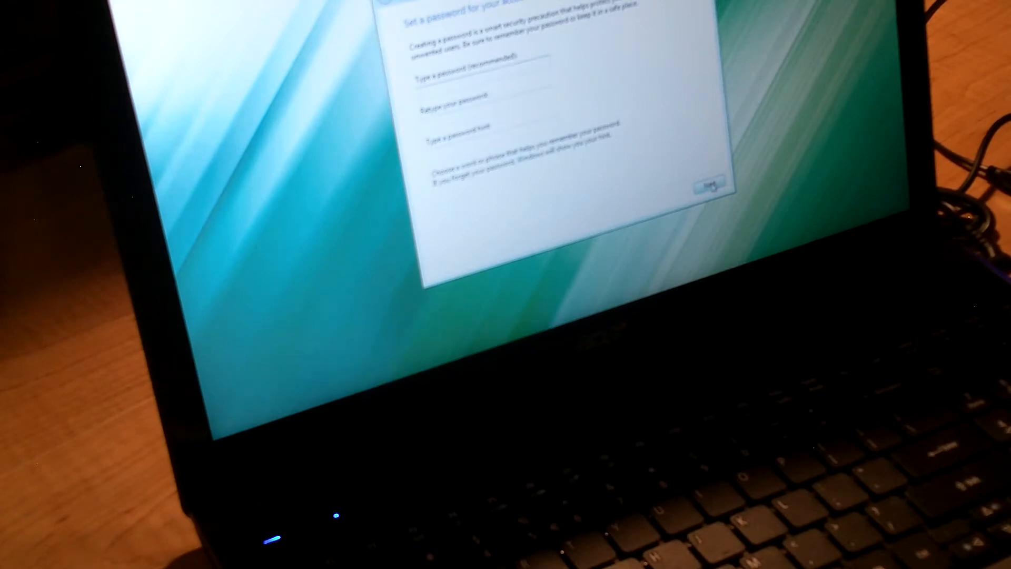
click(708, 183)
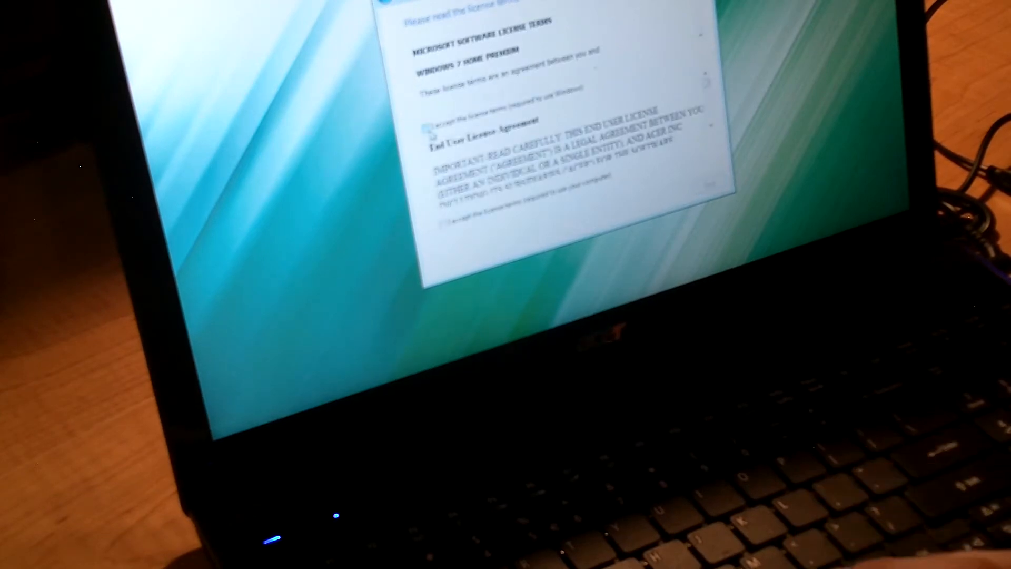
- Accept the Microsoft license terms, pass update settings, and choose the time zone from the list
click(427, 120)
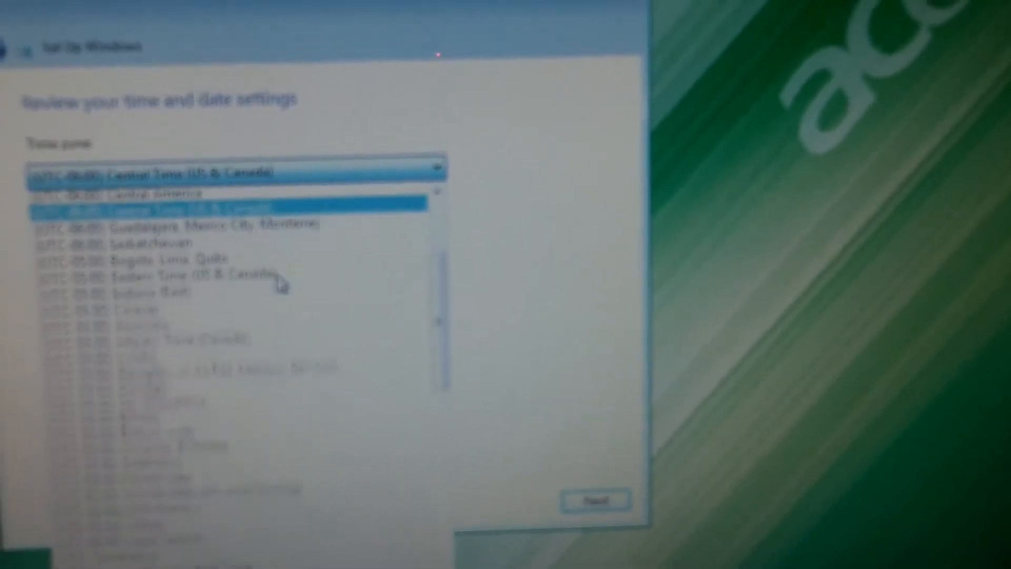
click(592, 500)
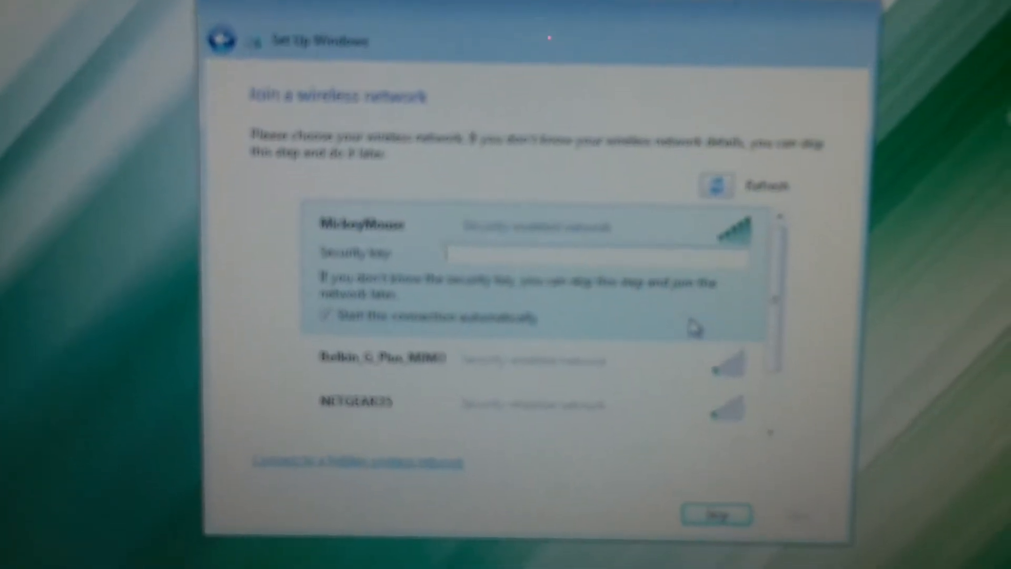
- Join the MickeyMouse wireless network and proceed to the network location choice
click(714, 514)
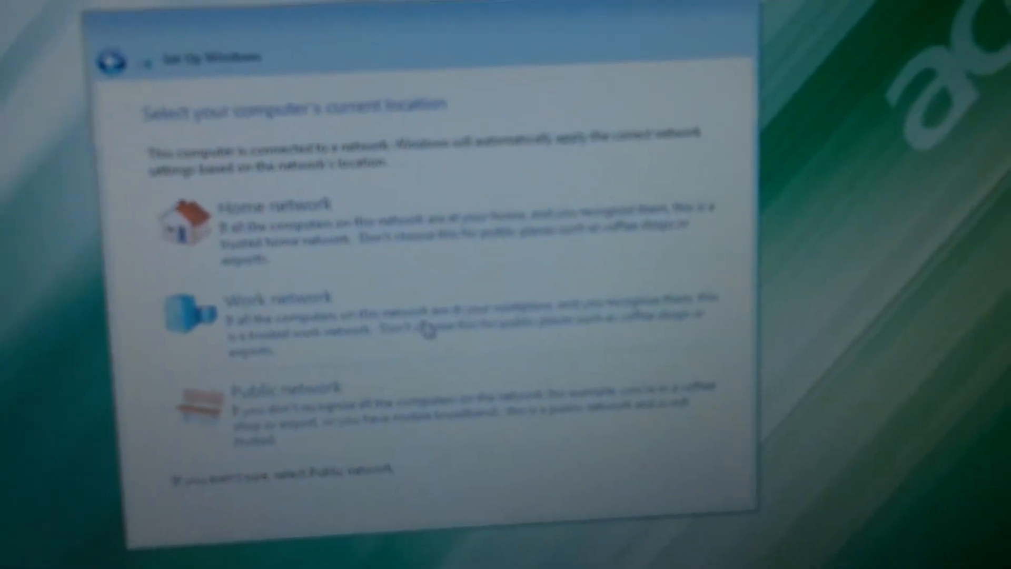